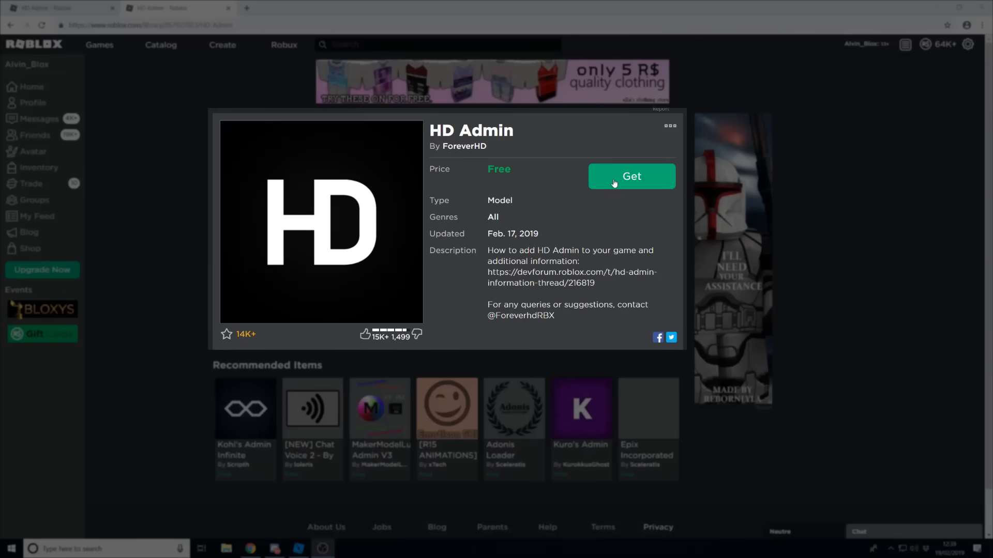
mouse_move(529, 177)
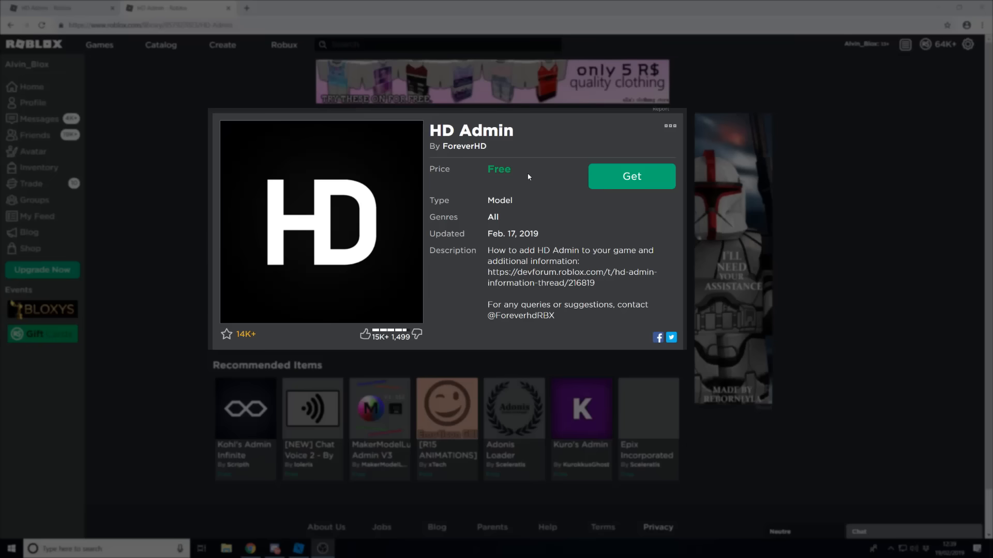
mouse_move(634, 184)
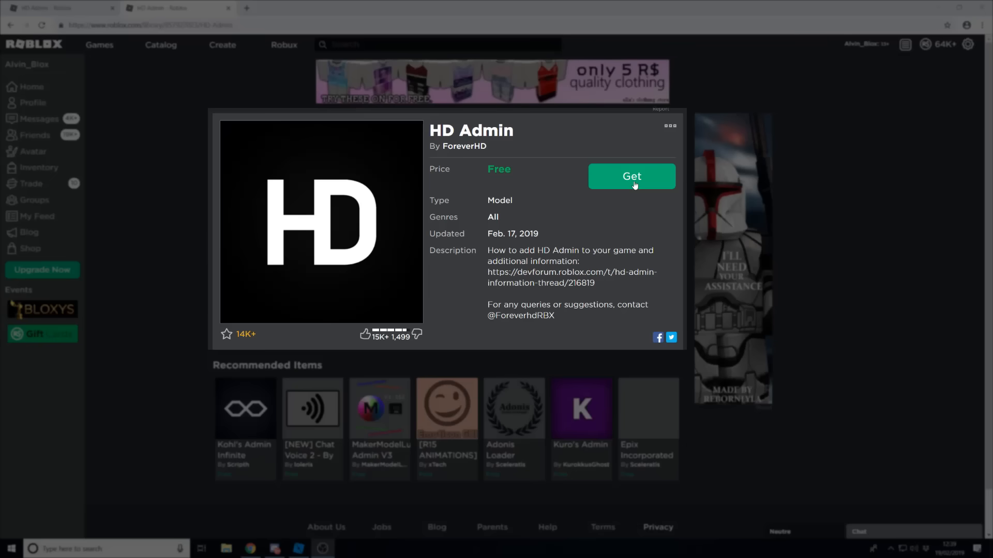
Acquire ForeverHD's free HD Admin model, confirming with Get Now.
left_click(632, 177)
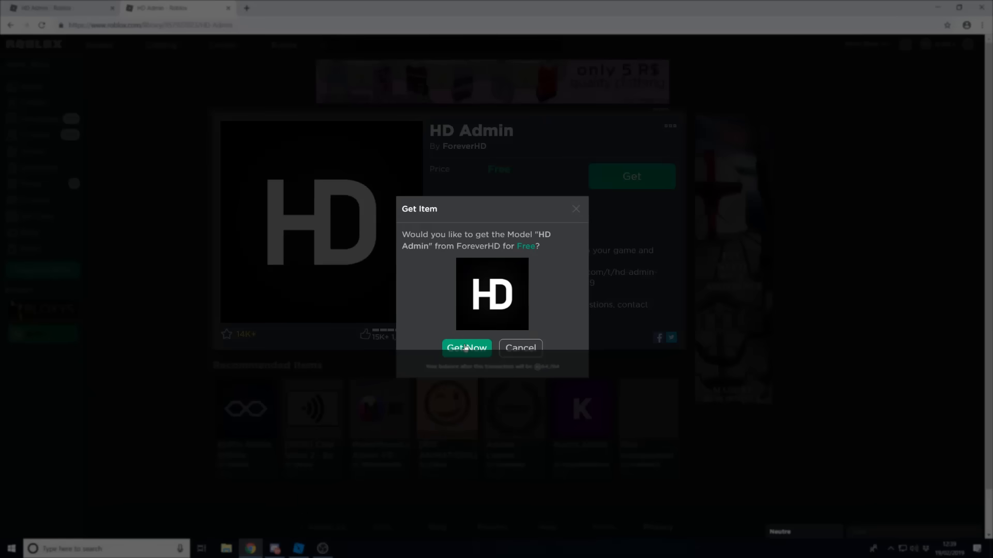
left_click(467, 348)
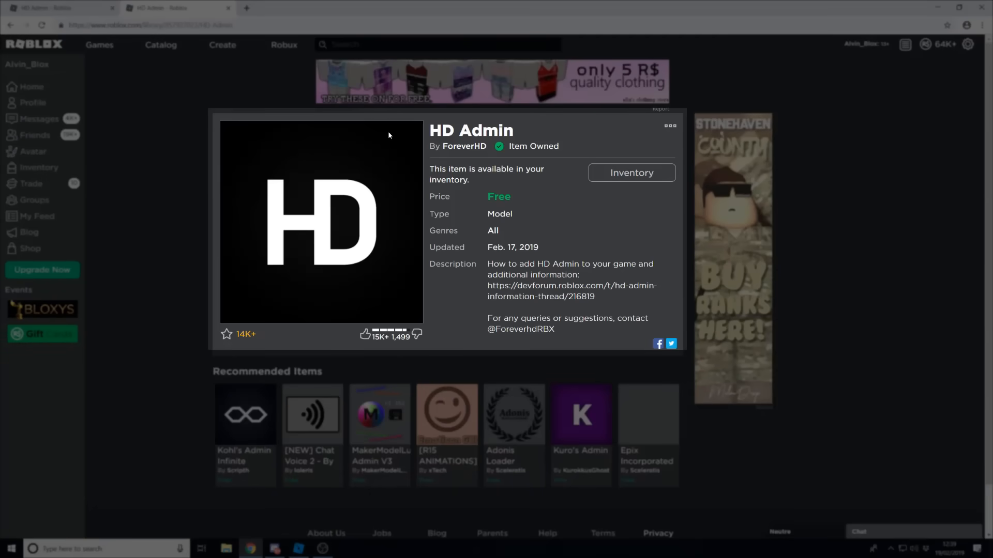
mouse_move(399, 136)
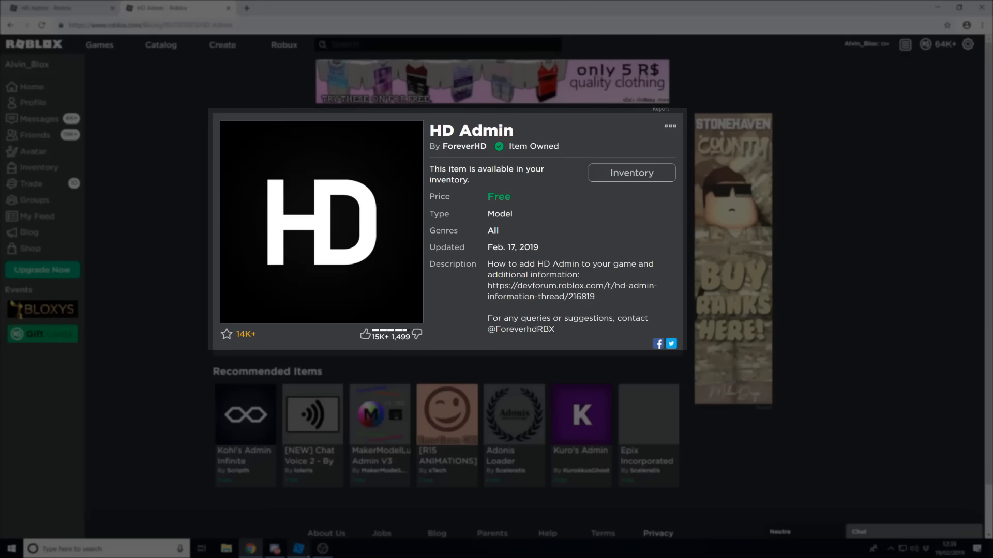
Insert HD Admin from the Toolbox's My Models category into the Workspace.
left_click(298, 548)
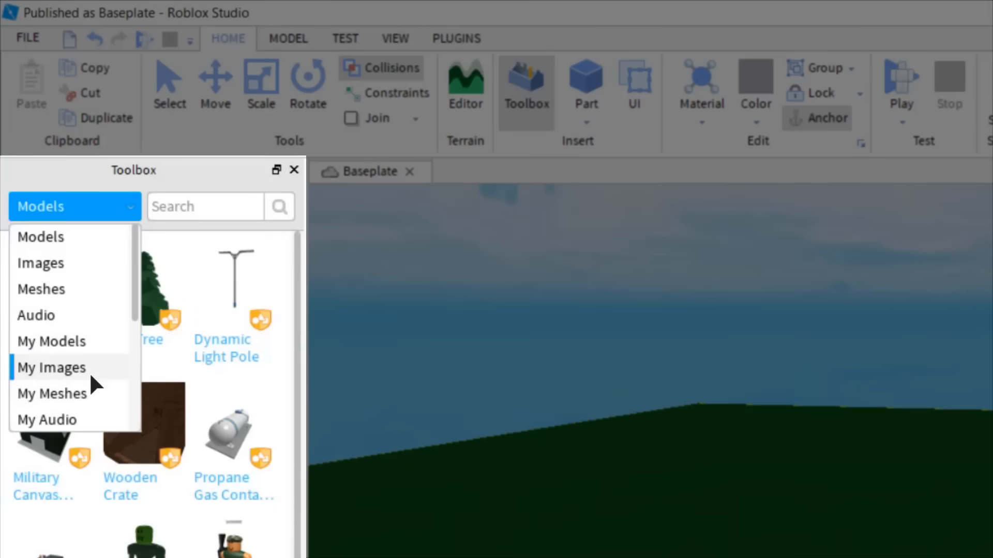
left_click(51, 341)
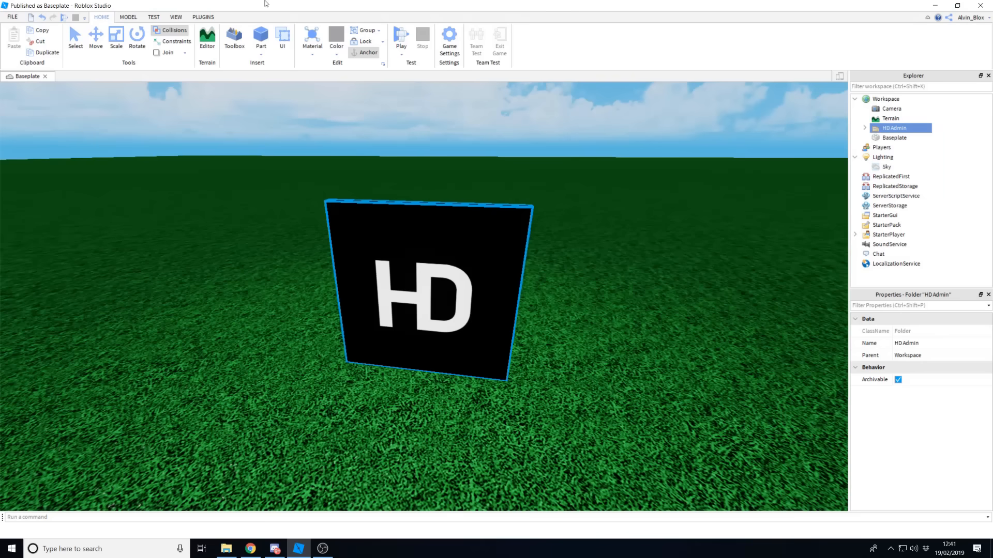
left_click(176, 17)
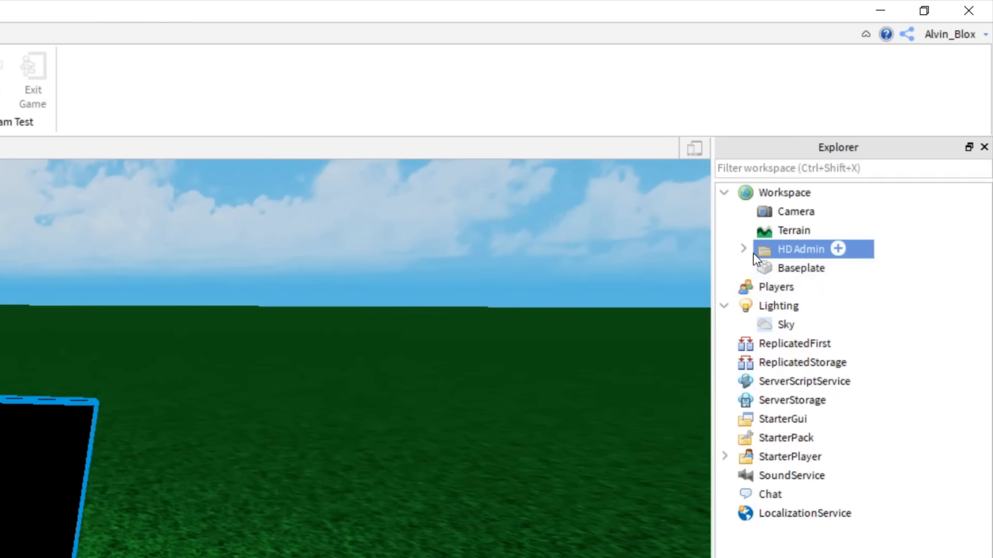
Expand HD Admin in Explorer, peek inside CustomFeatures, then select Settings.
left_click(743, 249)
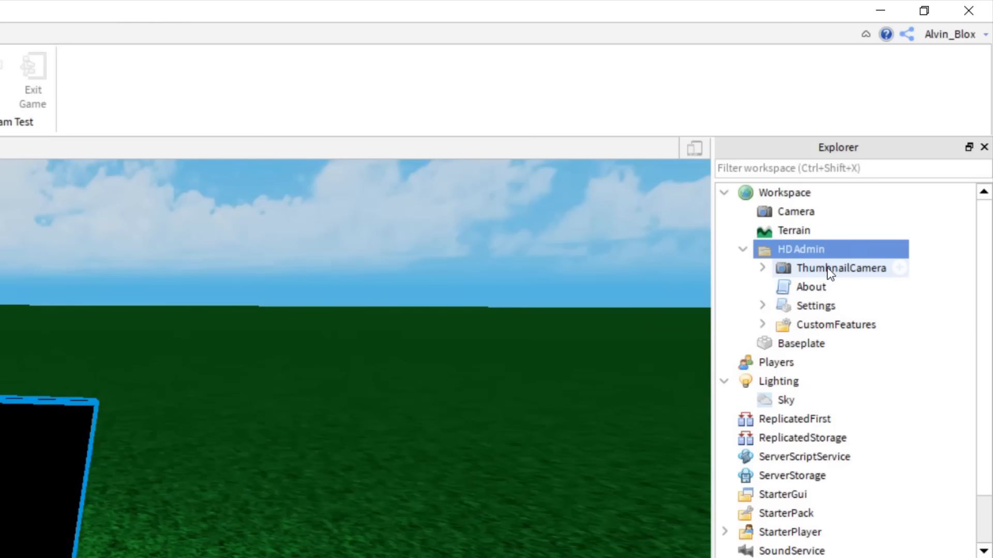
mouse_move(764, 328)
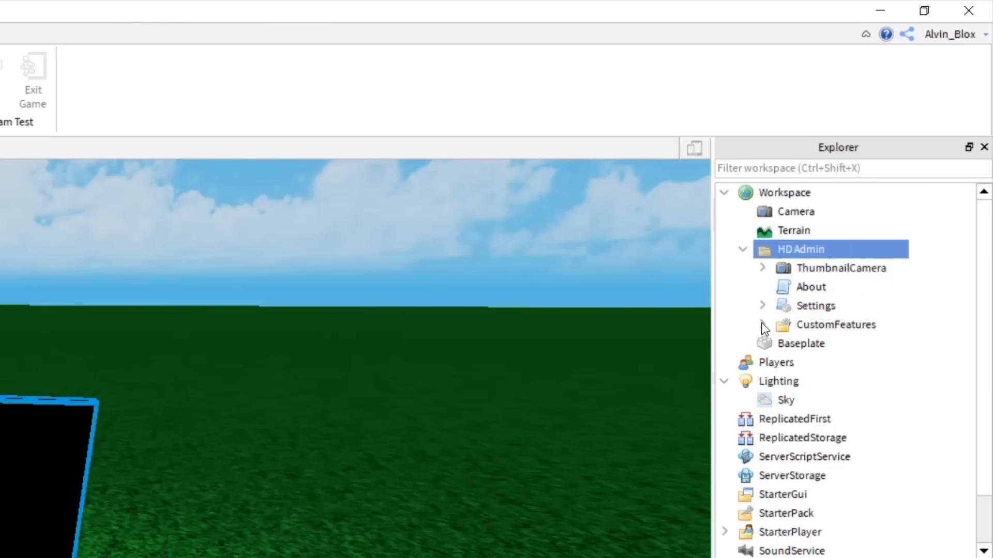
left_click(762, 325)
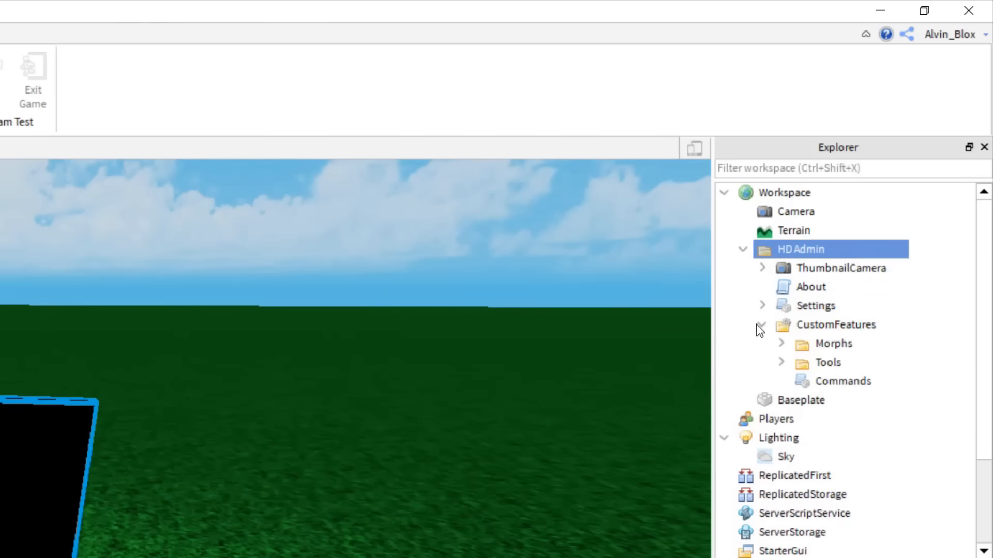
left_click(759, 324)
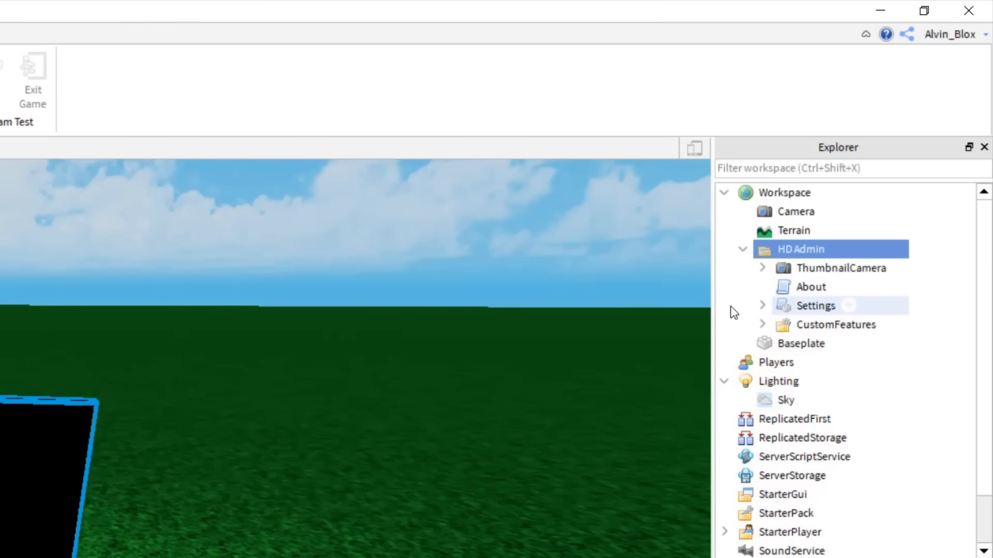
left_click(815, 306)
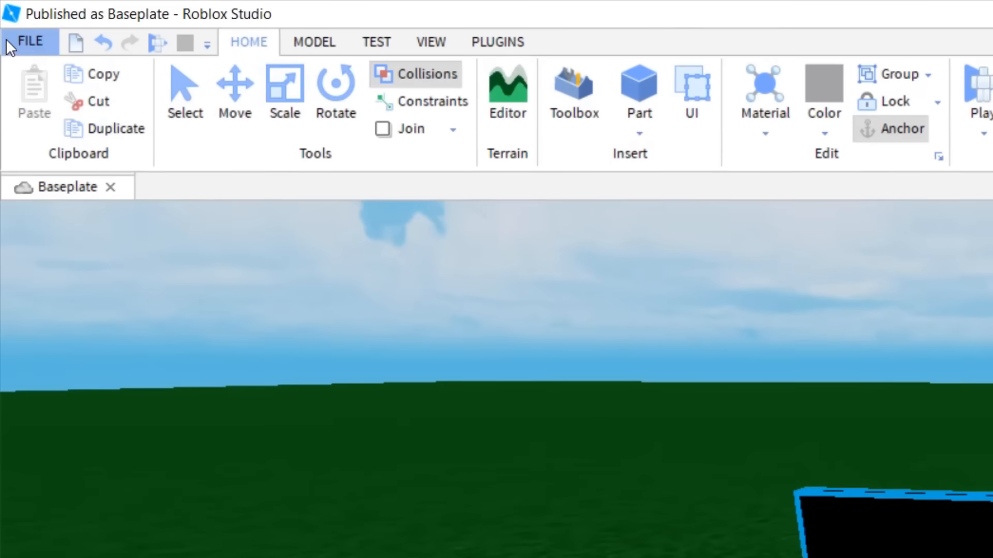
Publish the place over the existing HD Admin place and select its share link.
left_click(29, 41)
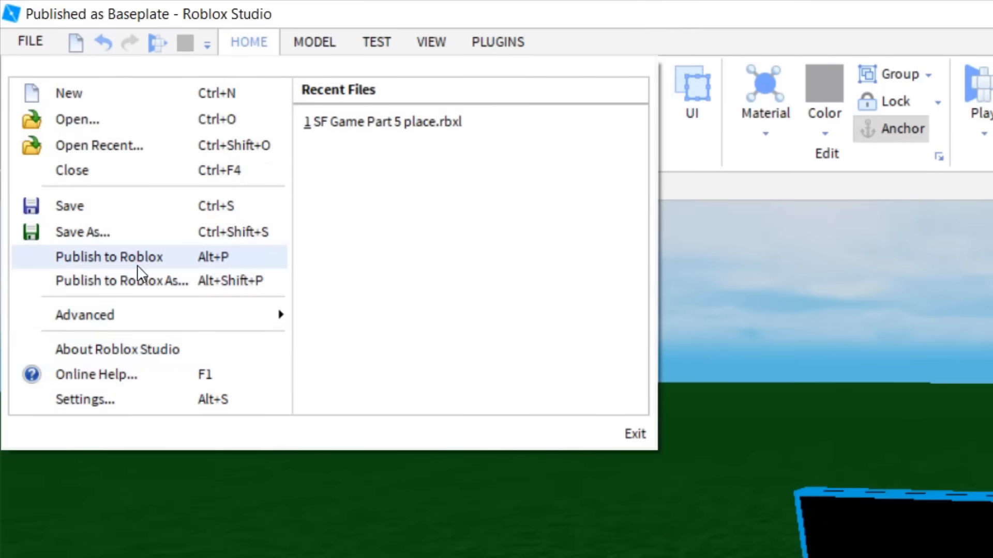
left_click(109, 257)
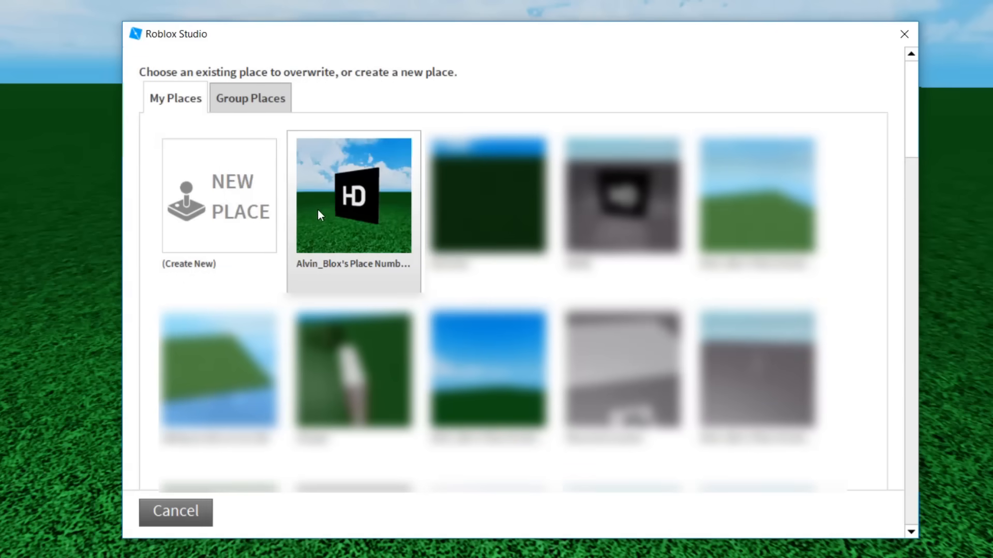
left_click(354, 194)
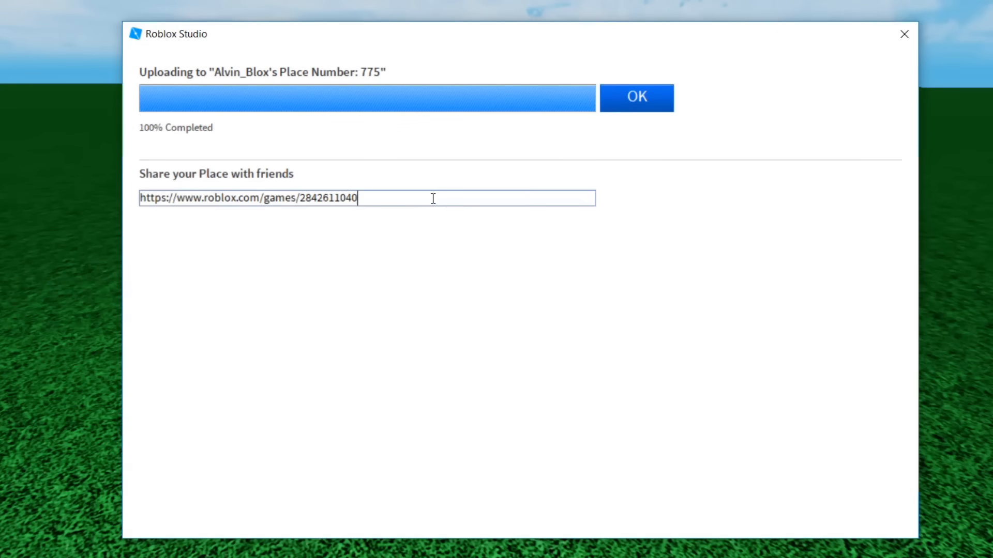
triple_click(247, 198)
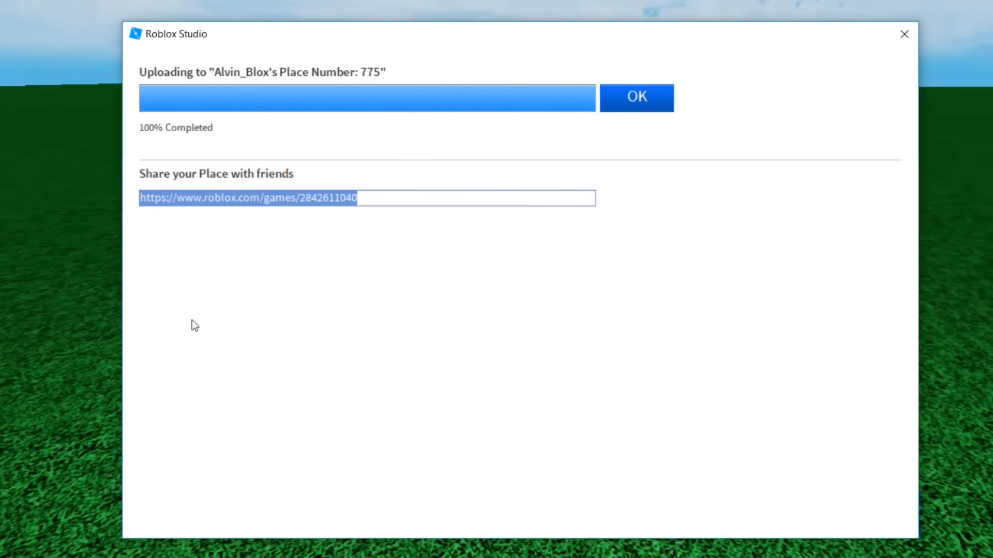
left_click(638, 97)
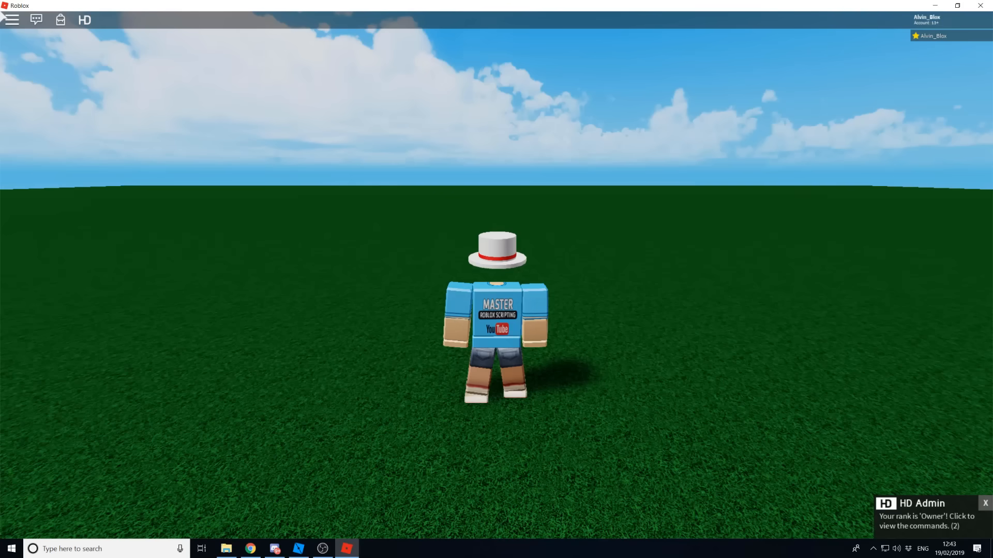
Close HD Admin's Owner-rank notification in the running game.
left_click(985, 503)
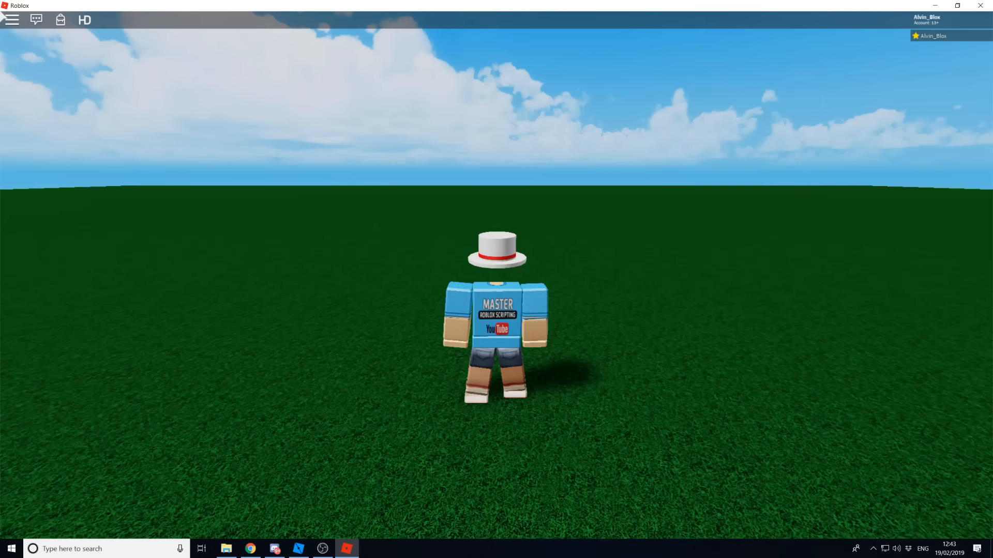
mouse_move(620, 272)
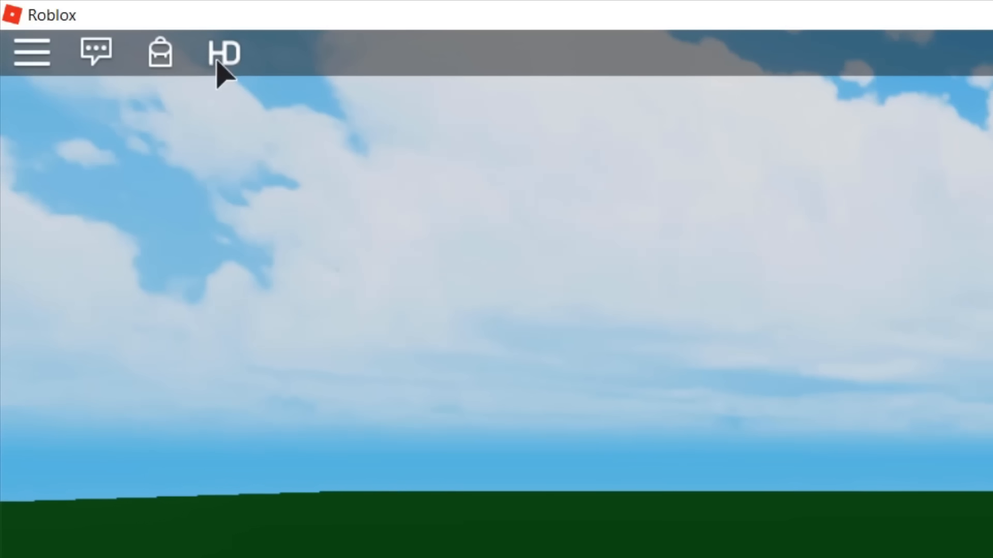
Open the HD Admin panel from the HD icon and view its About page.
left_click(223, 53)
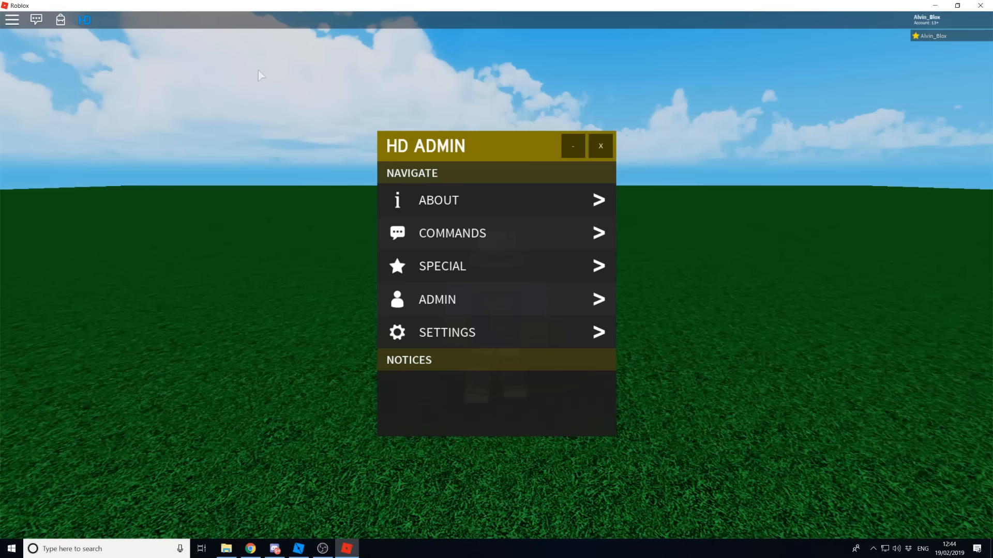
mouse_move(360, 149)
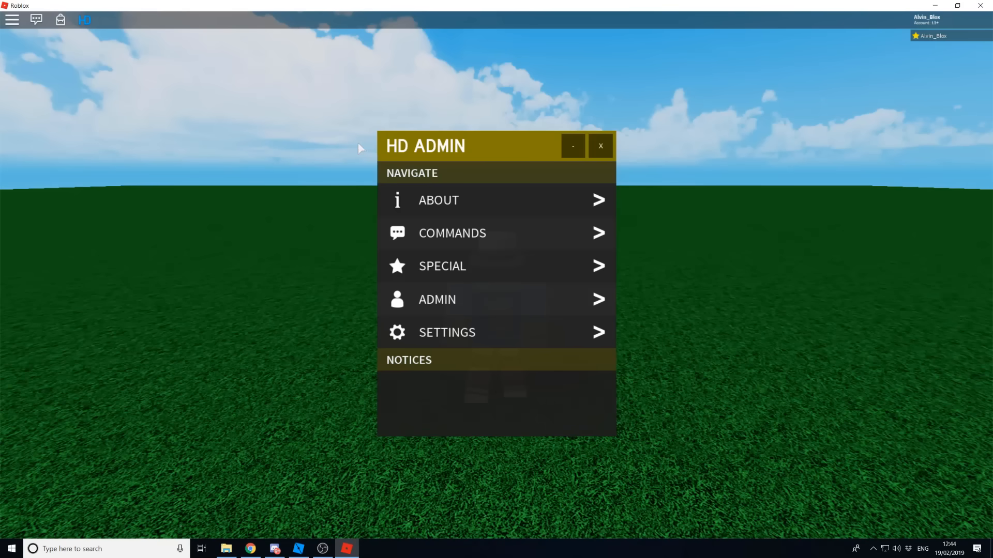
left_click(438, 200)
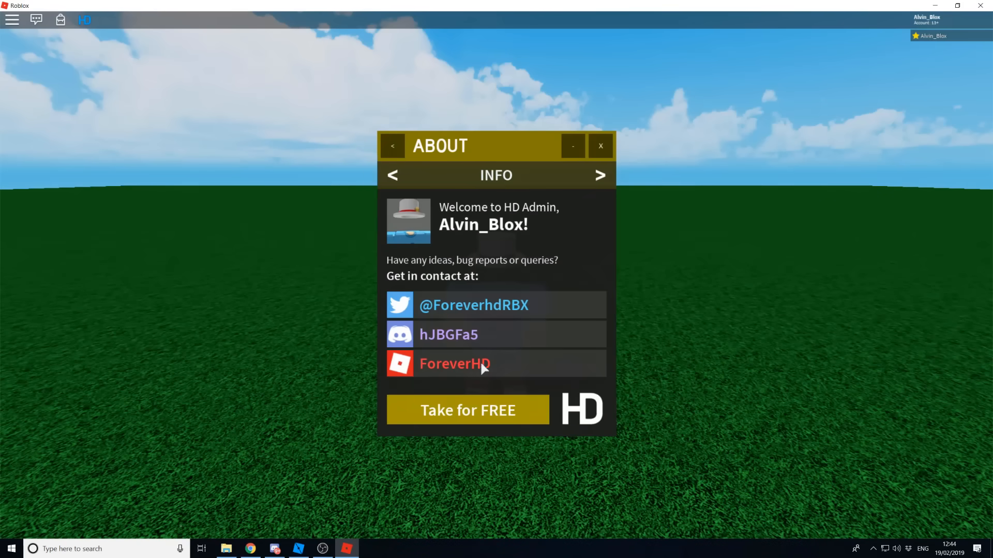
mouse_move(443, 382)
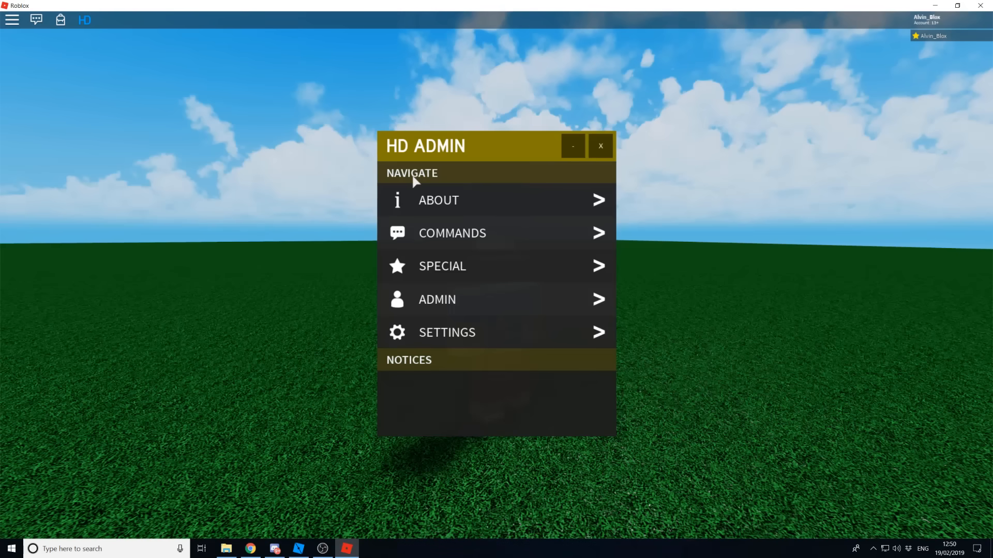
left_click(452, 234)
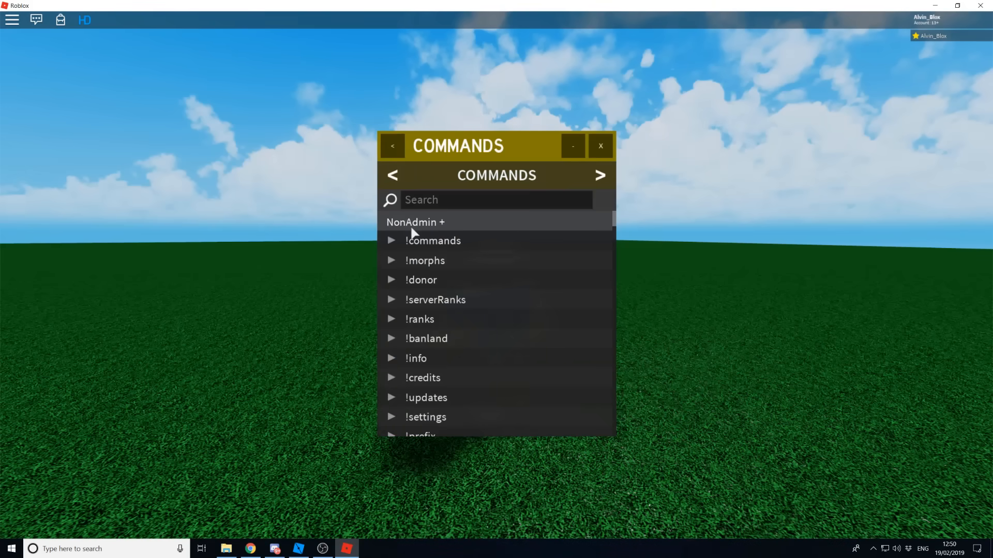
scroll("down", 3)
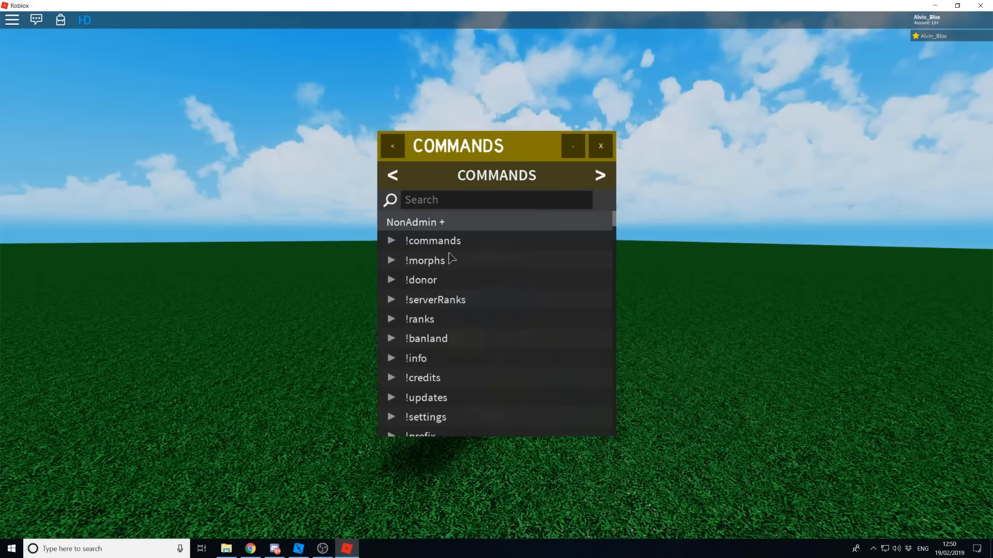
left_click(600, 175)
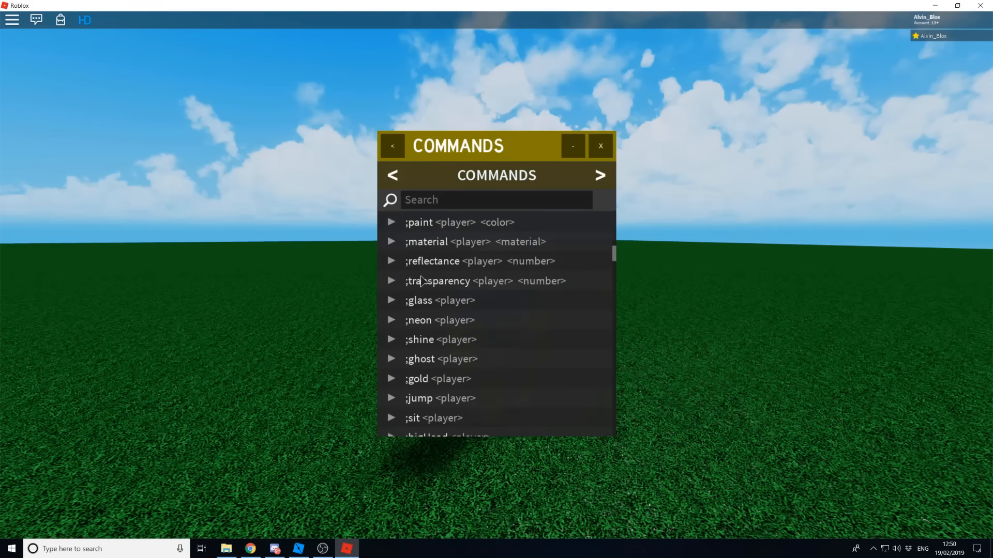
scroll("down", 3)
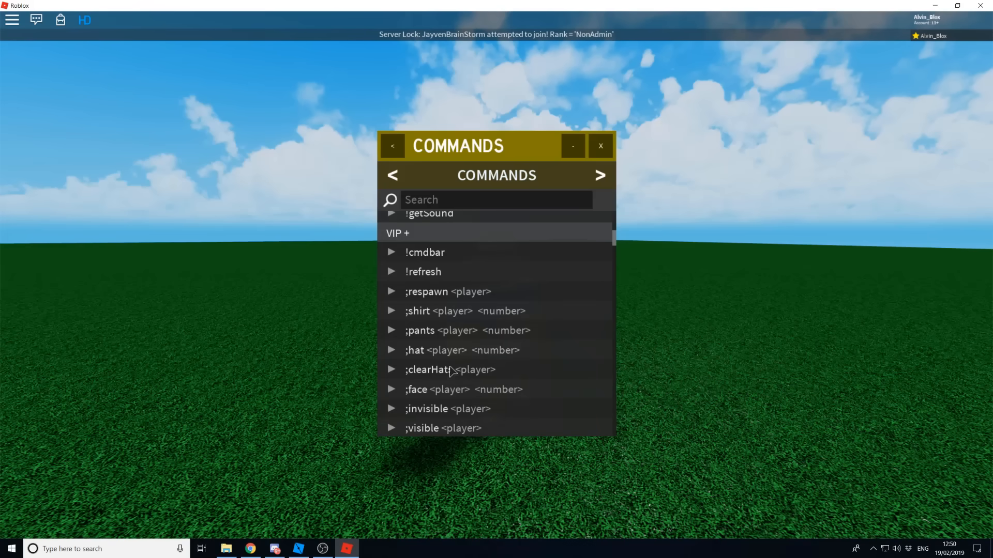
scroll("down", 3)
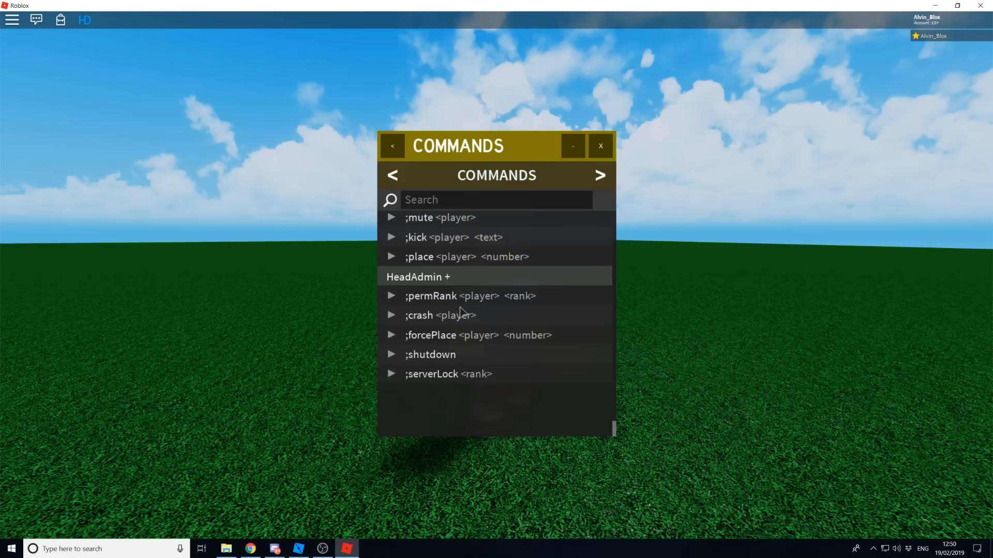
mouse_move(371, 340)
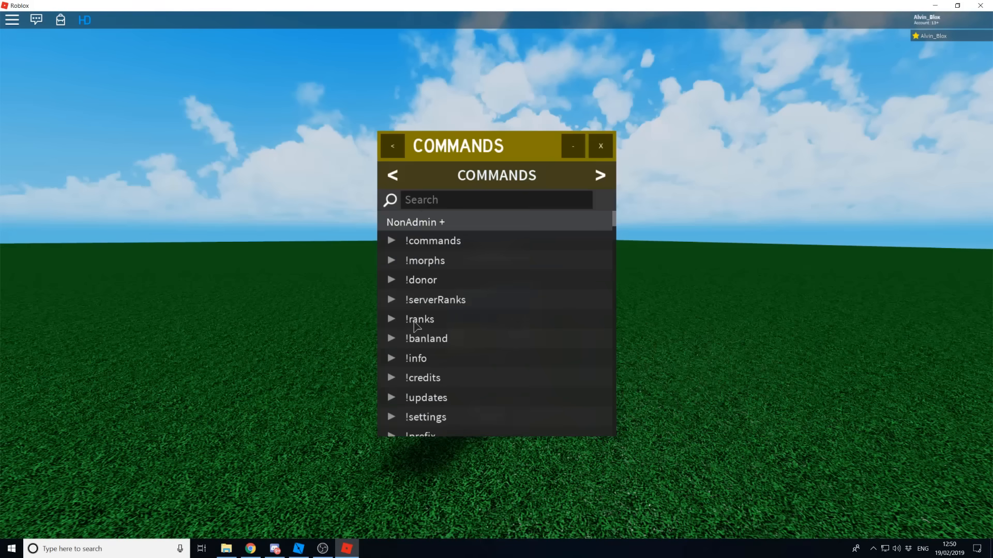
mouse_move(468, 243)
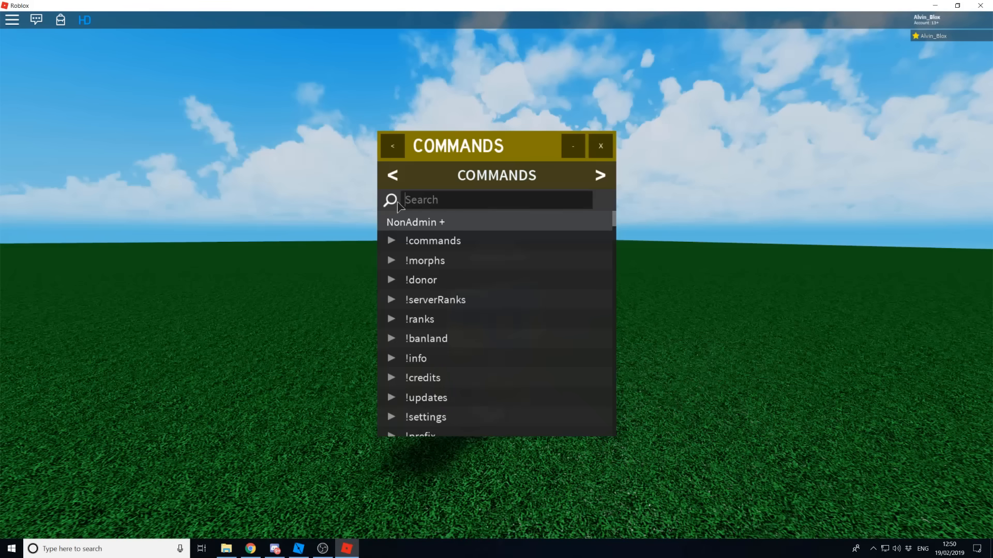
Search the Commands list for 'kill' to show its details.
type("kill")
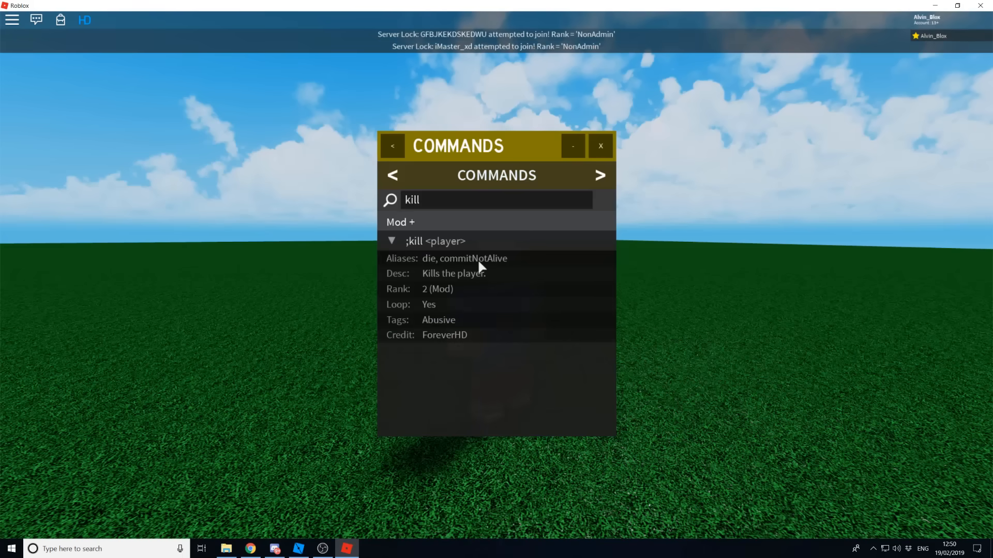
mouse_move(459, 242)
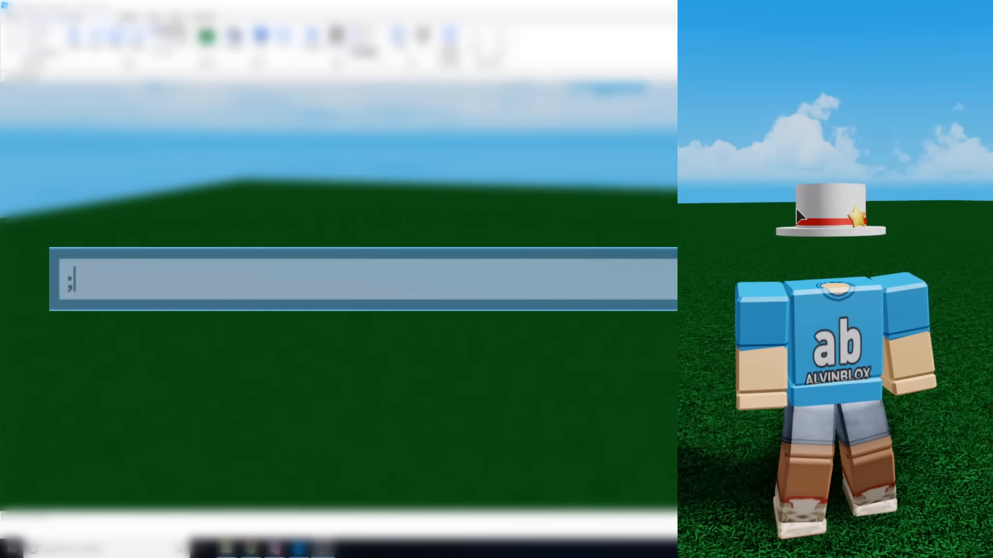
Send ';jump me' in chat to make your own character jump.
type("jump")
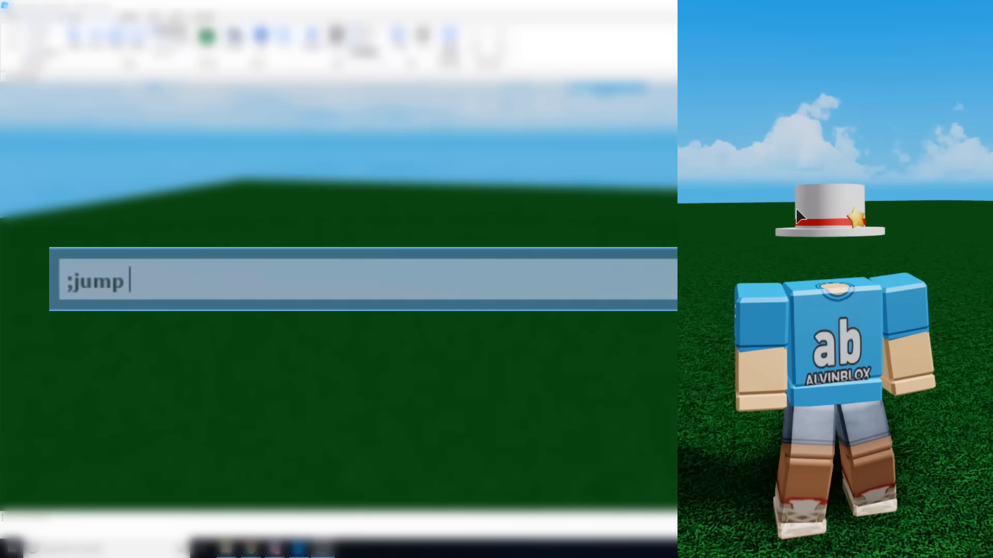
type("me")
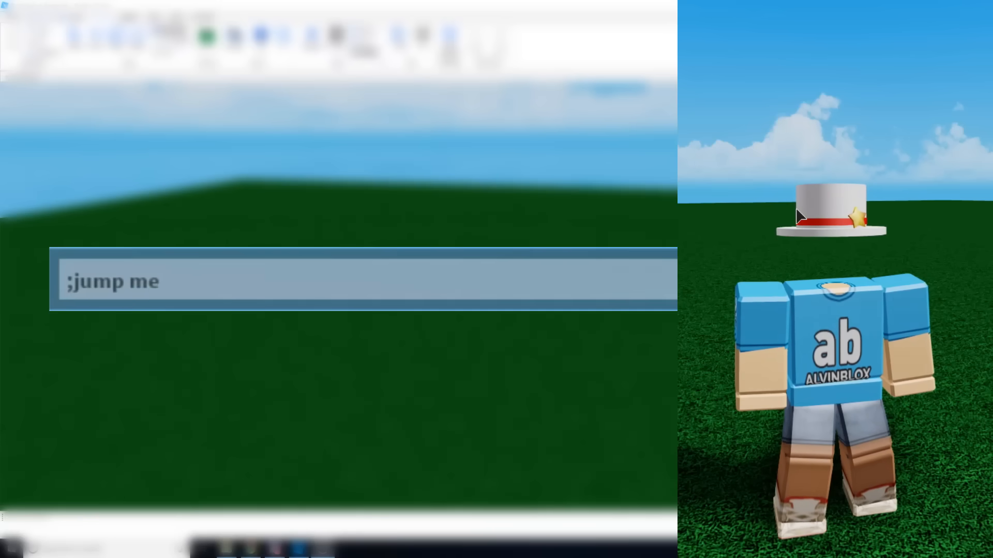
key("enter")
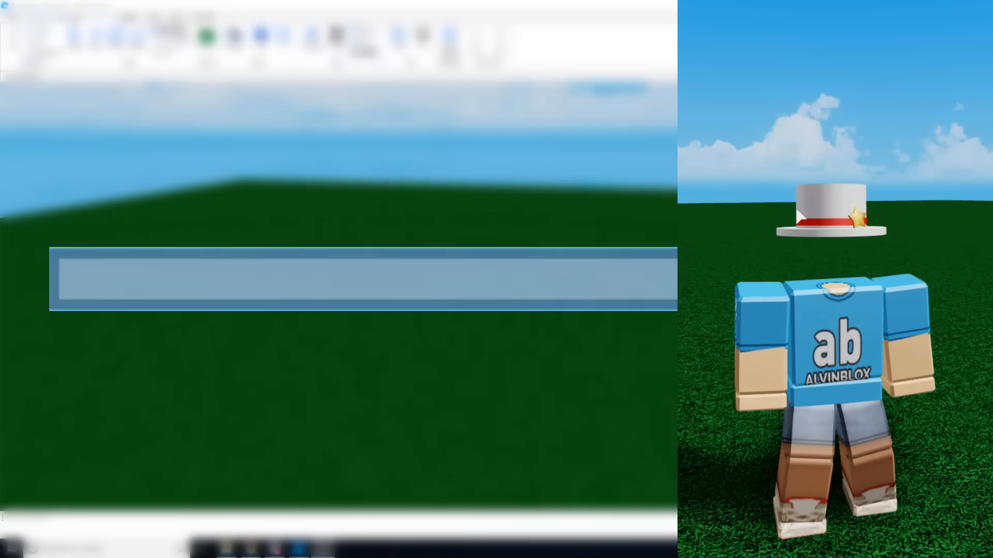
Type ';jump Alvin_Blox' to target the player by username.
type(";jump")
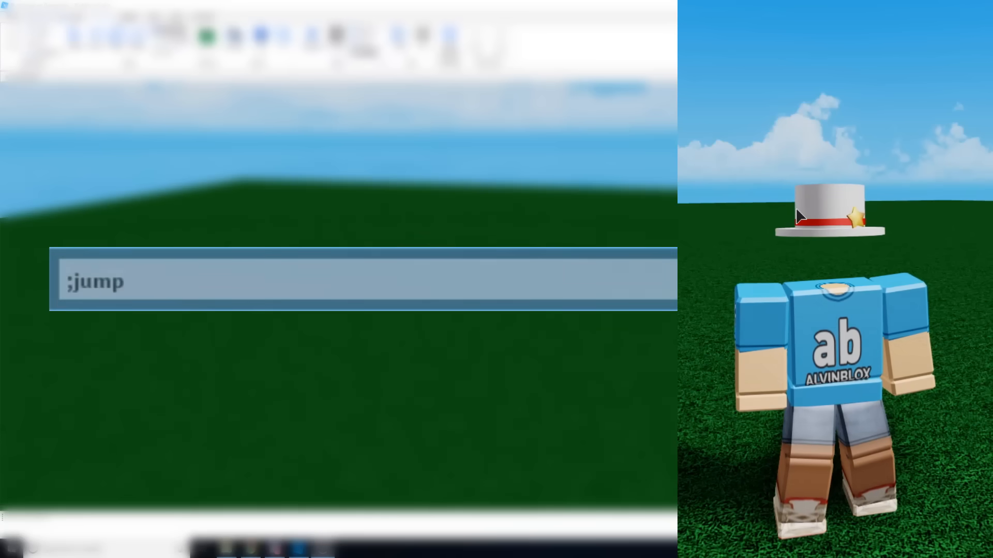
type("Alvi")
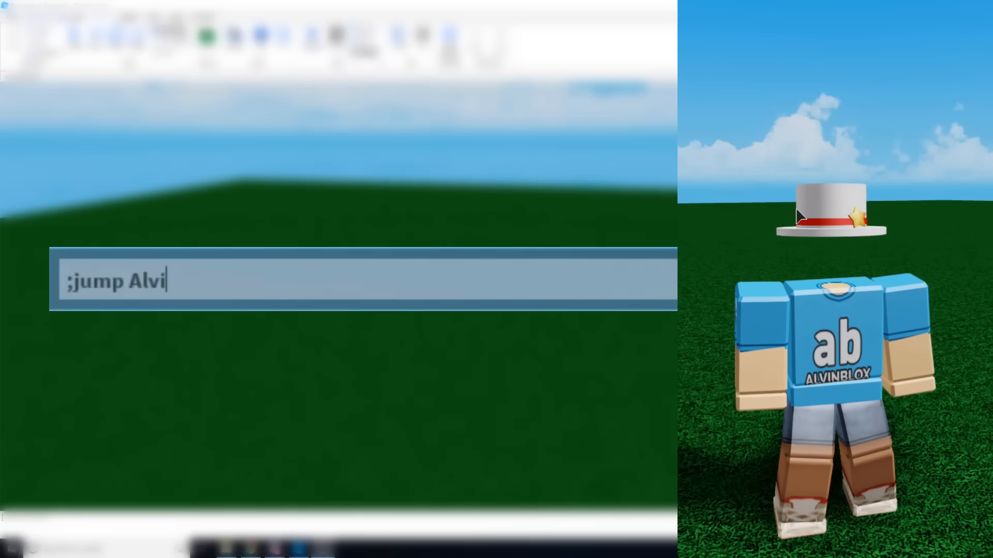
type("n_Blox")
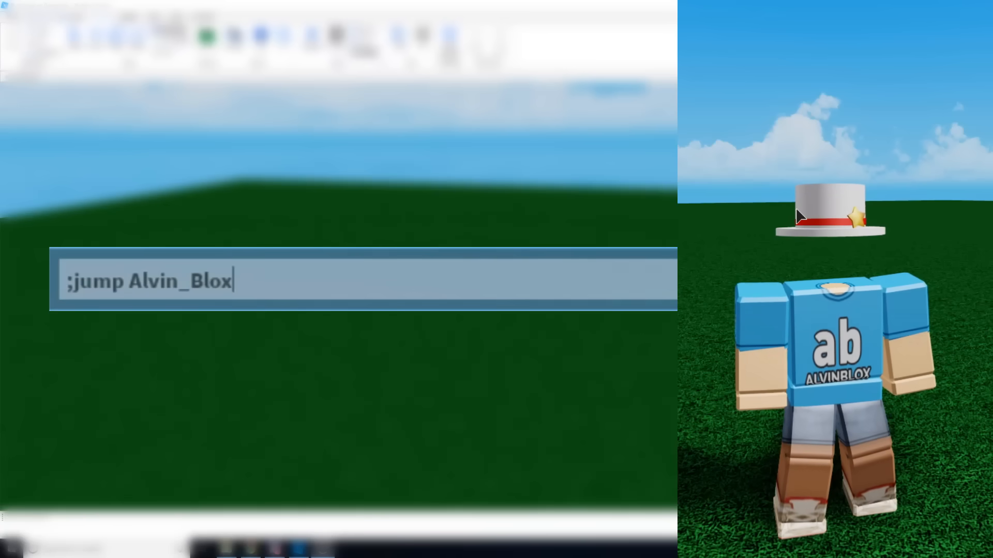
key("Backspace")
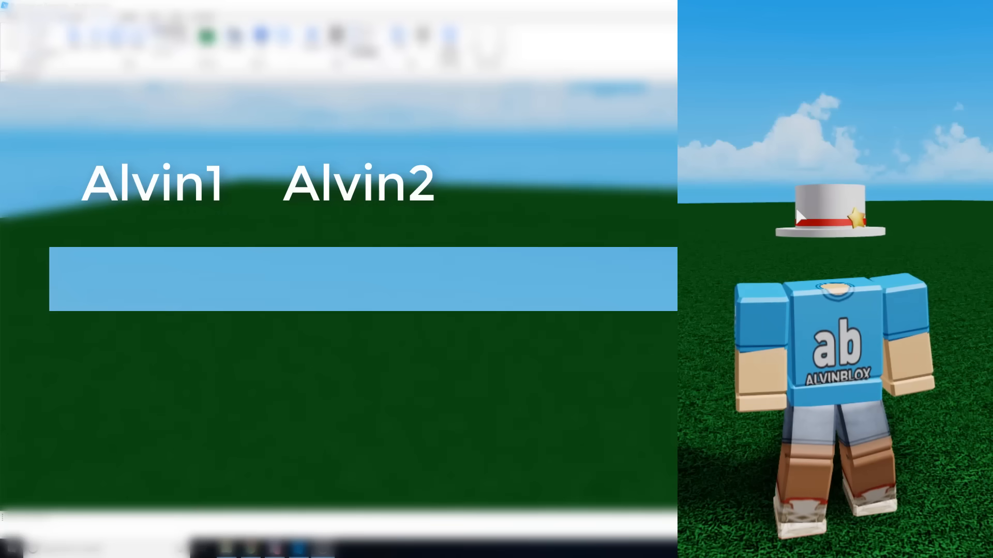
type(";jump Al")
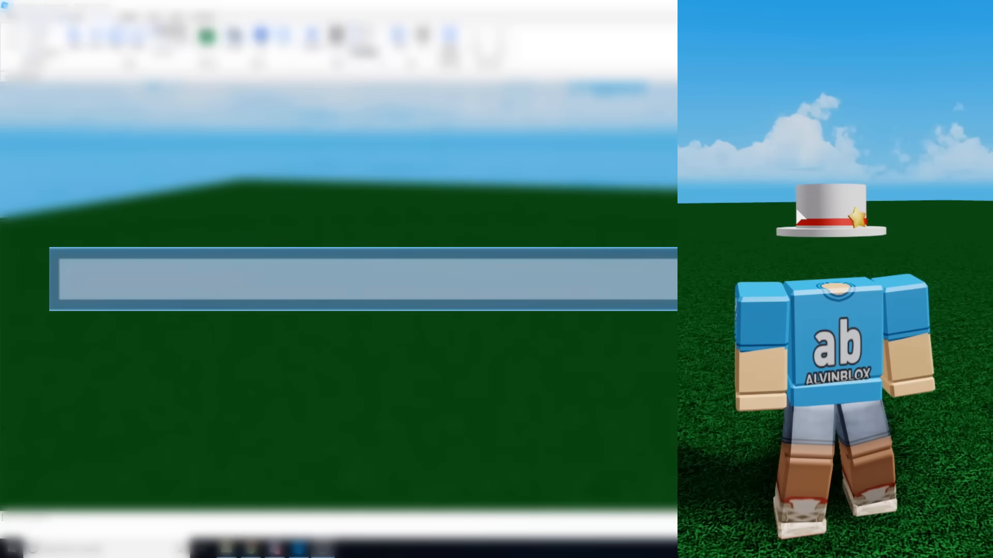
Type ';JuMp Al' in mixed case, then chained ';sparkles me ;fire me ;exp' commands.
type(";Ju")
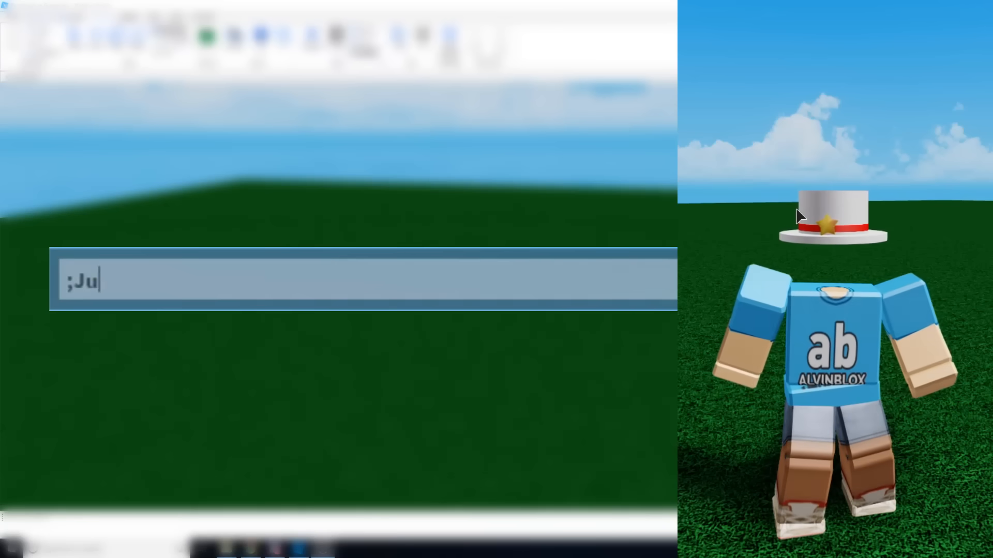
type("Mp")
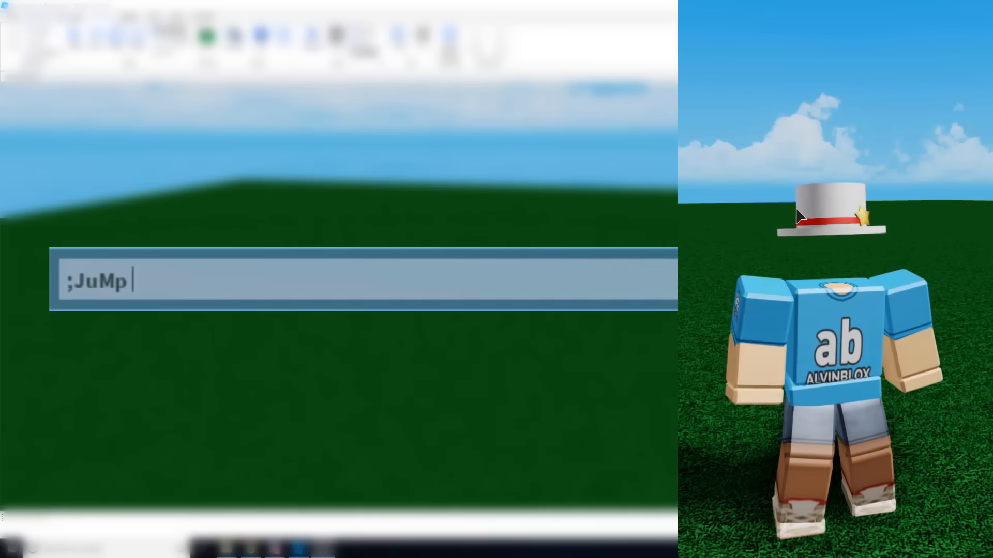
type("Al")
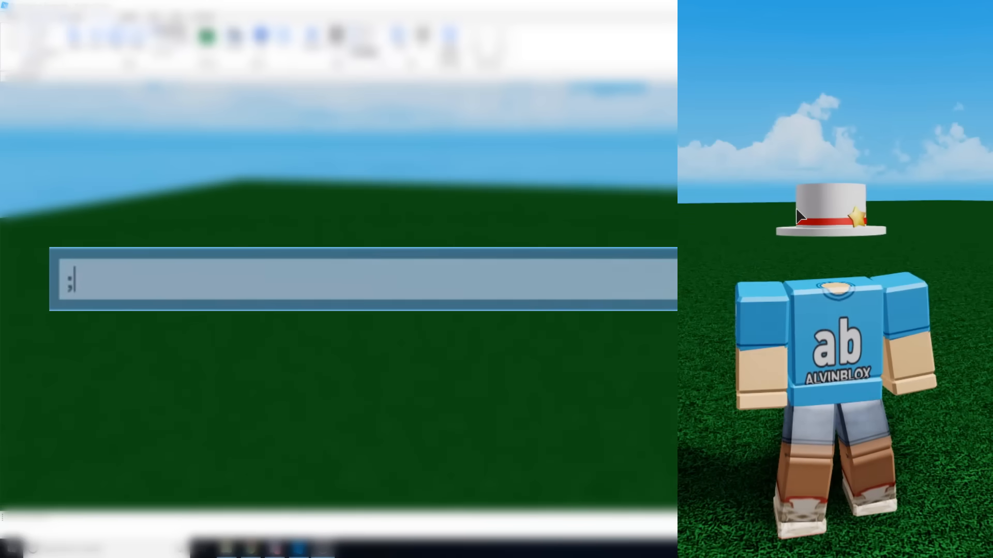
type("sparkles me ;fire")
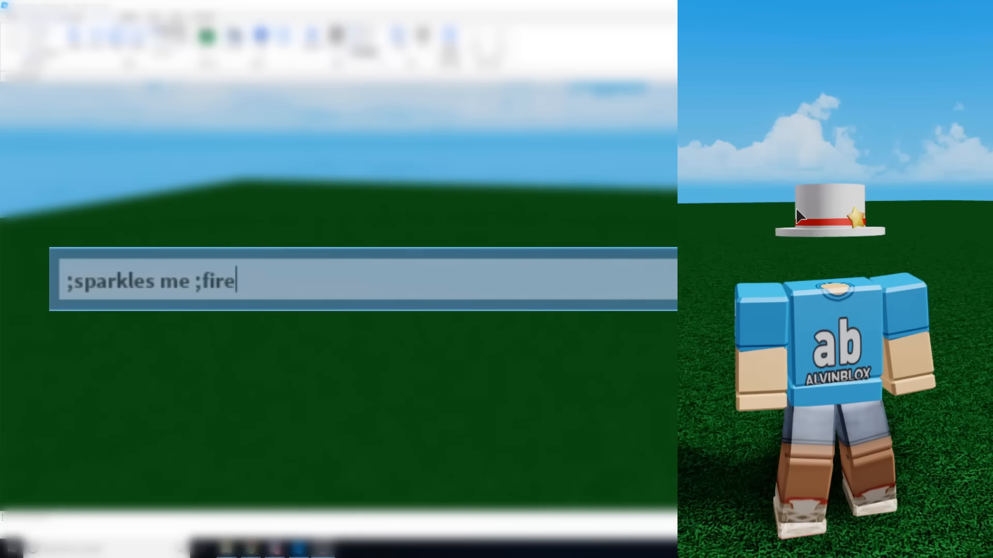
type("me ;exp")
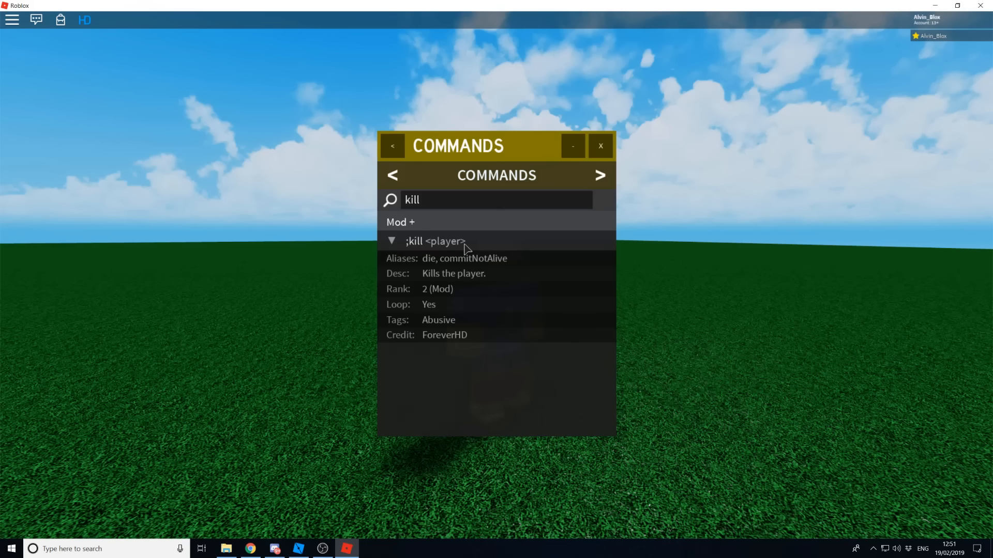
mouse_move(489, 181)
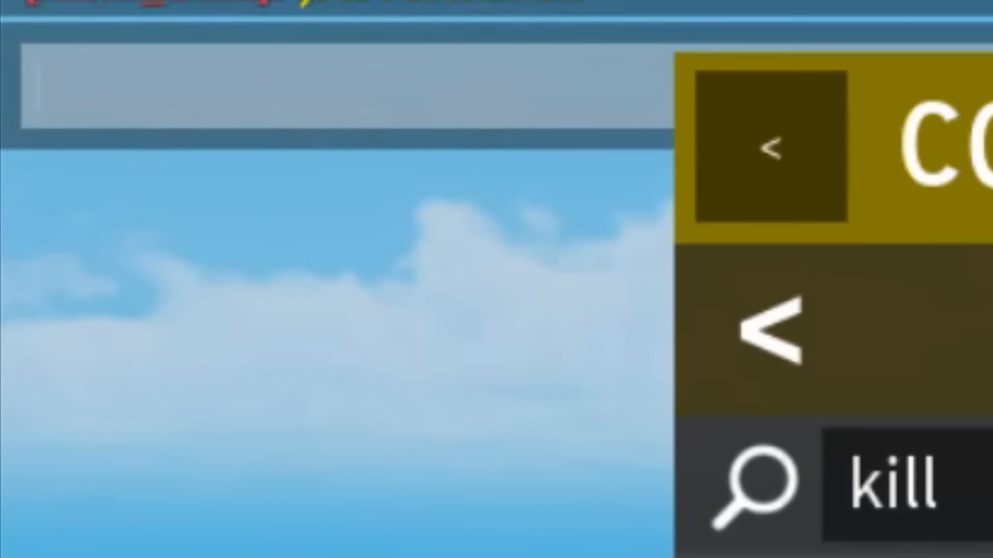
Type ';loopkill me' in chat, correcting a mistyped letter.
type(";")
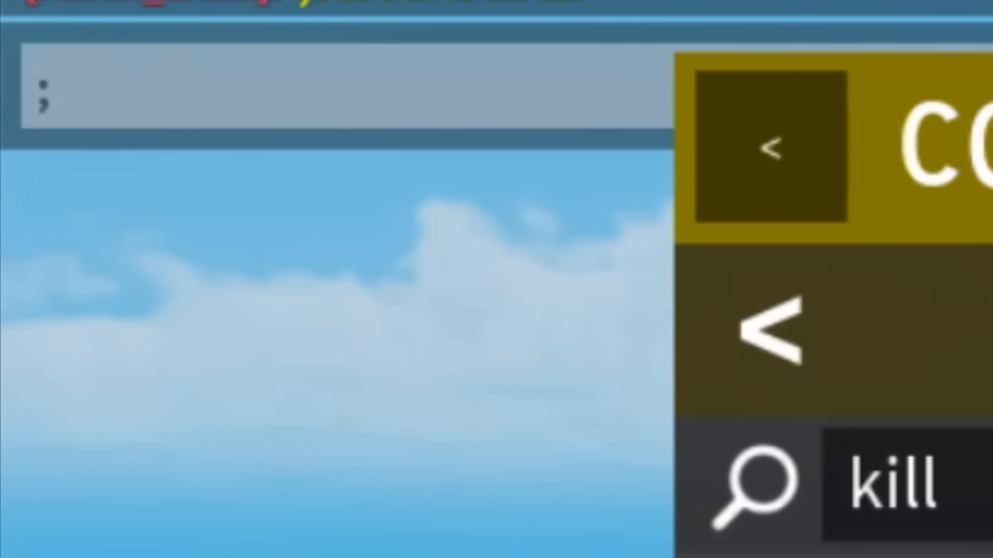
type("k")
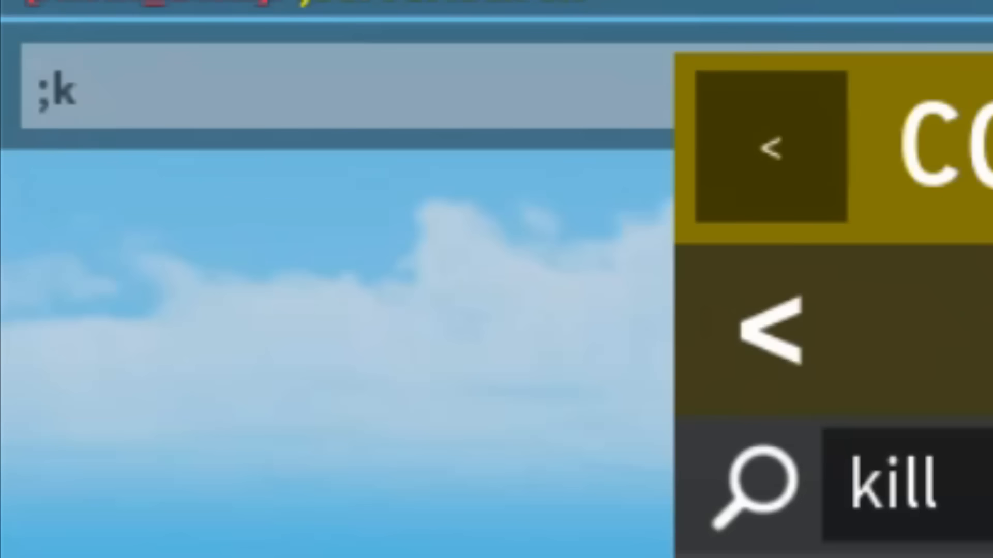
key("Backspace")
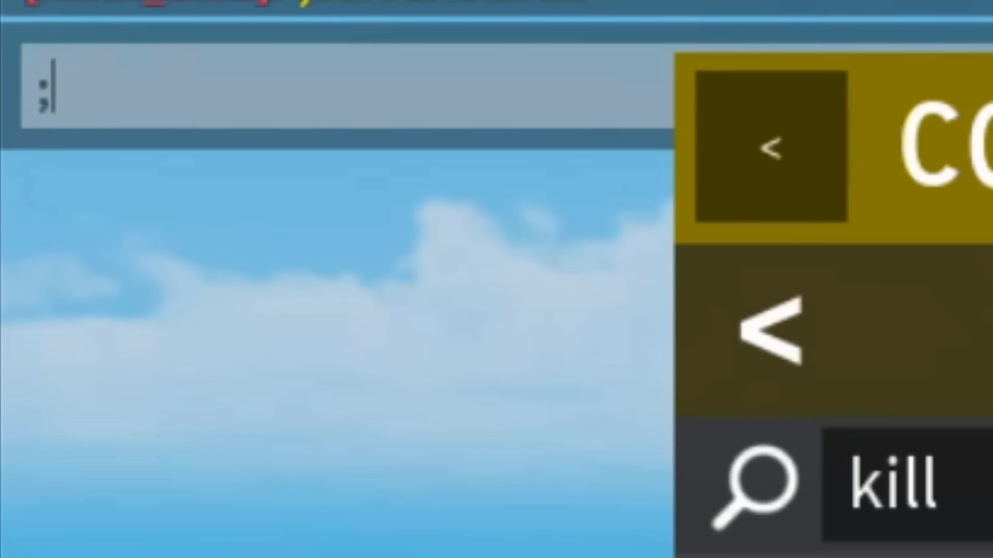
type("loopki")
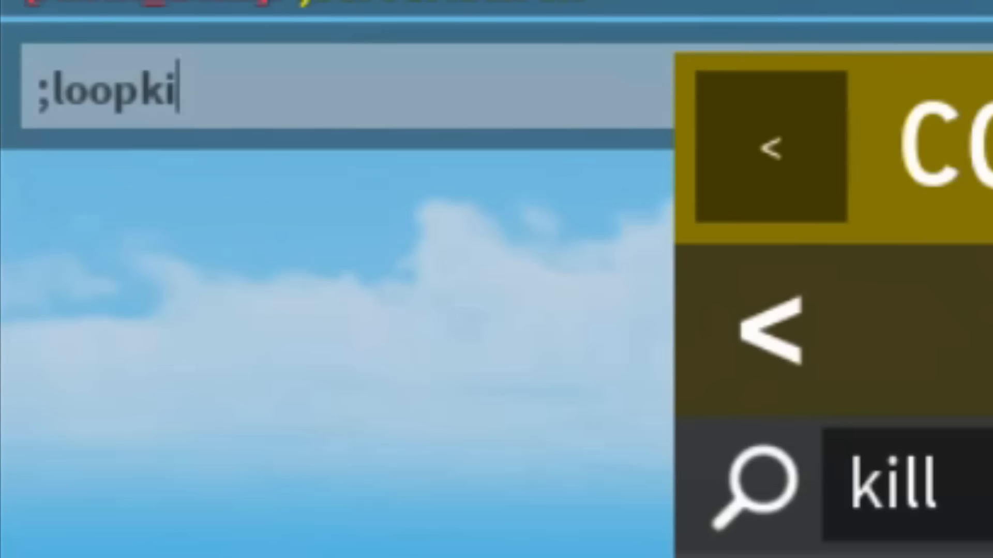
type("ll")
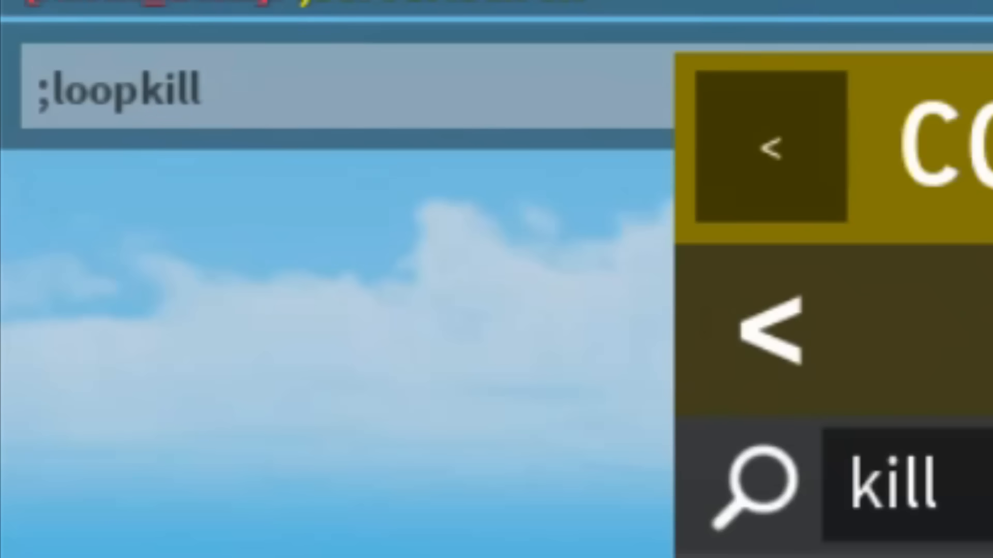
type("me")
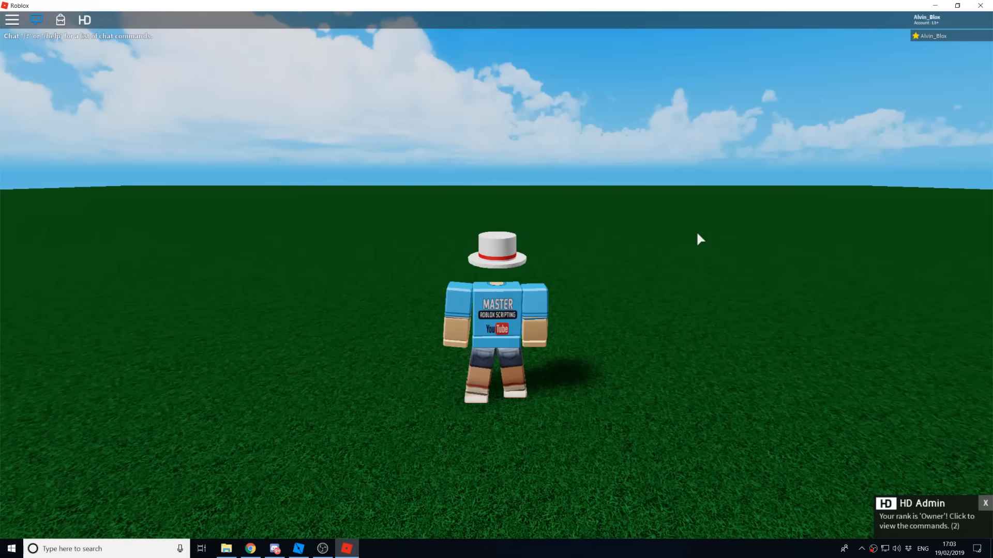
Set the avatar on fire with ';fire me', then type ';unfire me' in chat.
type(";fire")
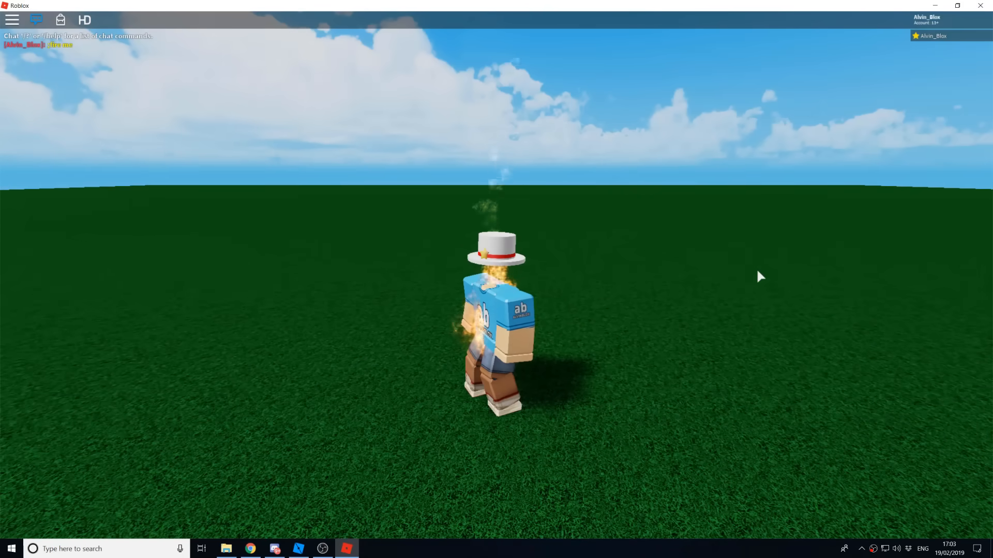
type(";unfire me")
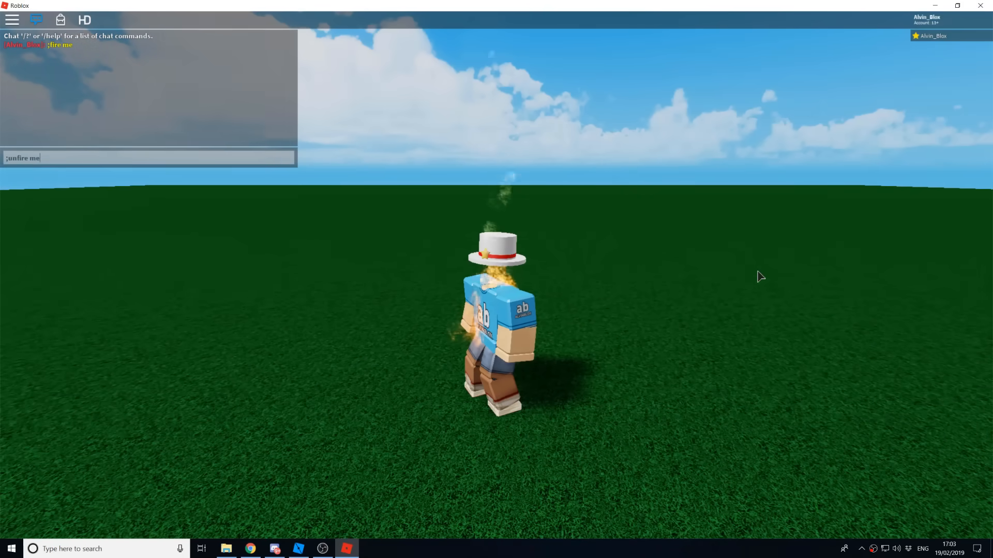